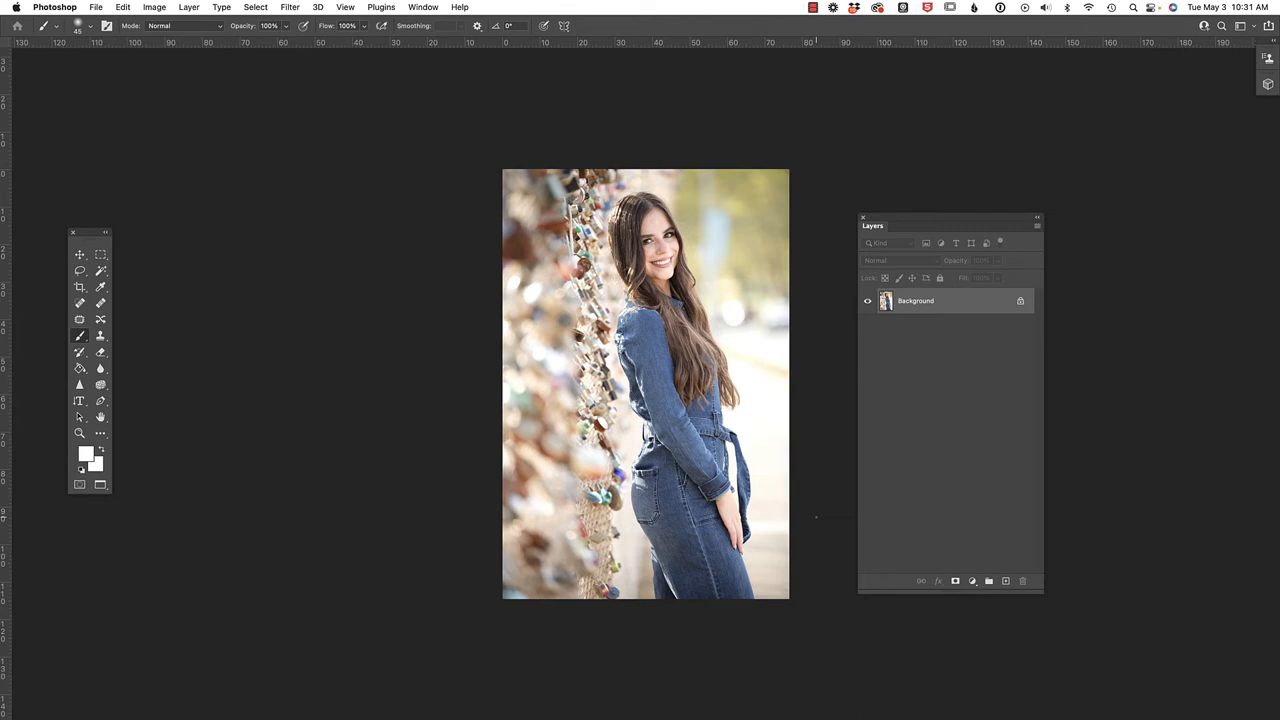
Step: Duplicate the Background layer into Layer 1 with Cmd+J
{"action": "key", "text": "cmd+j"}
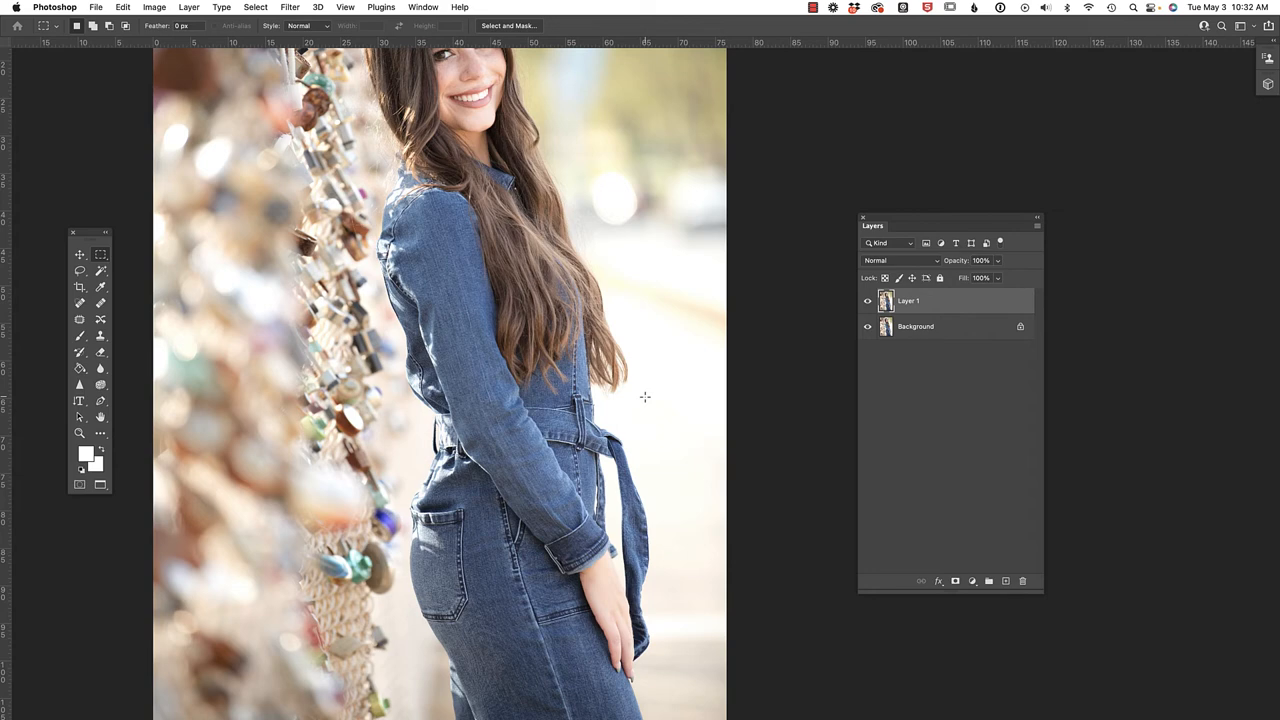
Step: Marquee-select the area around the belt tie down past her hand and bring it into Liquify
{"action": "left_click_drag", "start_coordinate": [500, 378], "coordinate": [678, 588]}
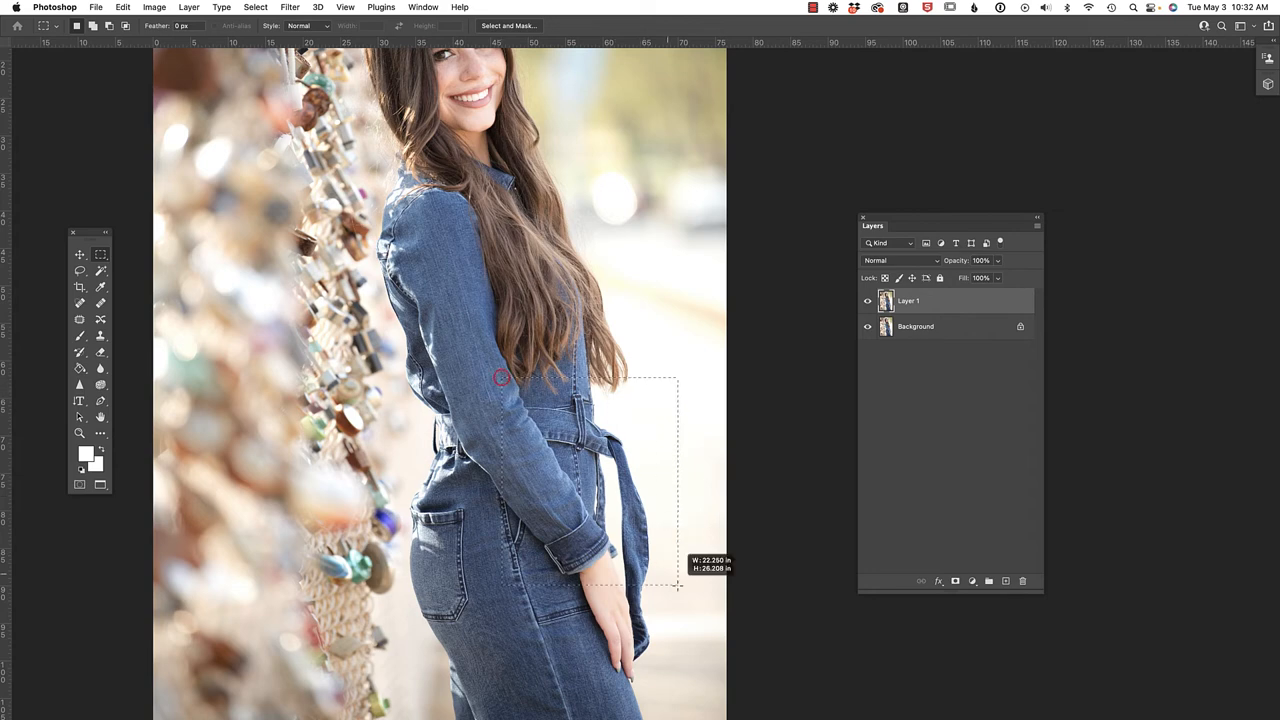
{"action": "left_click_drag", "start_coordinate": [676, 584], "coordinate": [712, 684]}
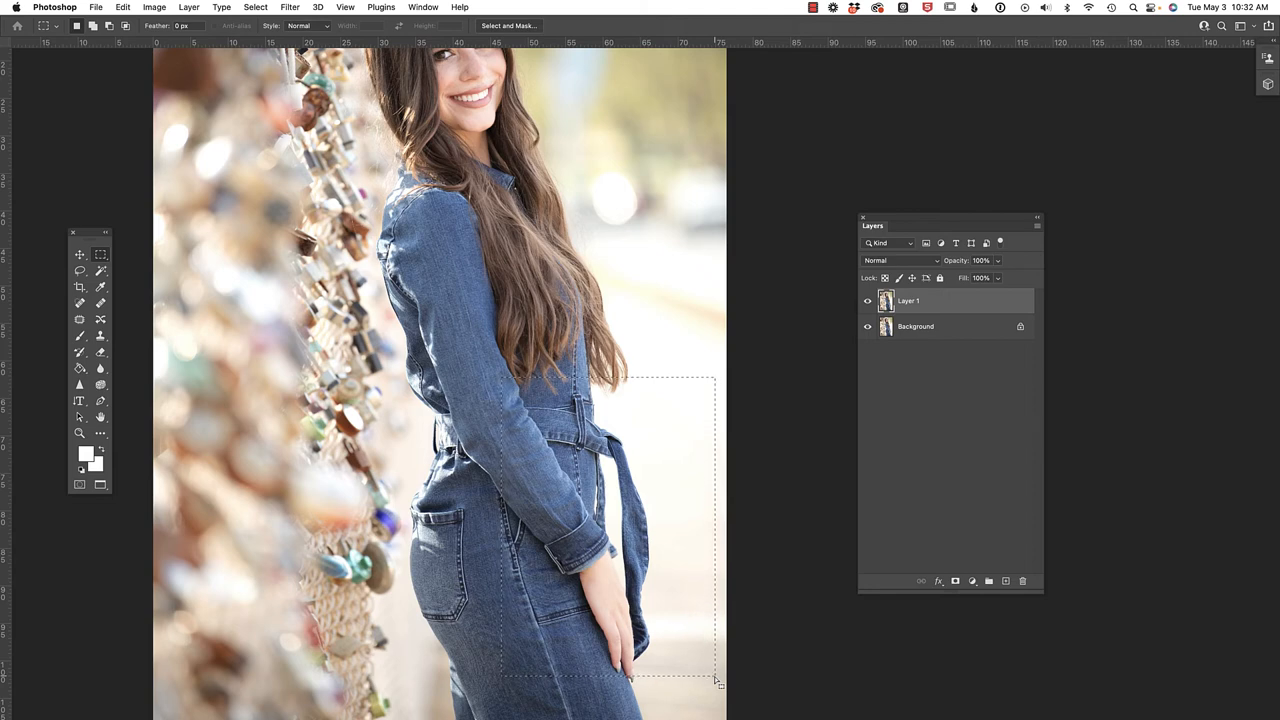
{"action": "key", "text": "cmd+shift+x"}
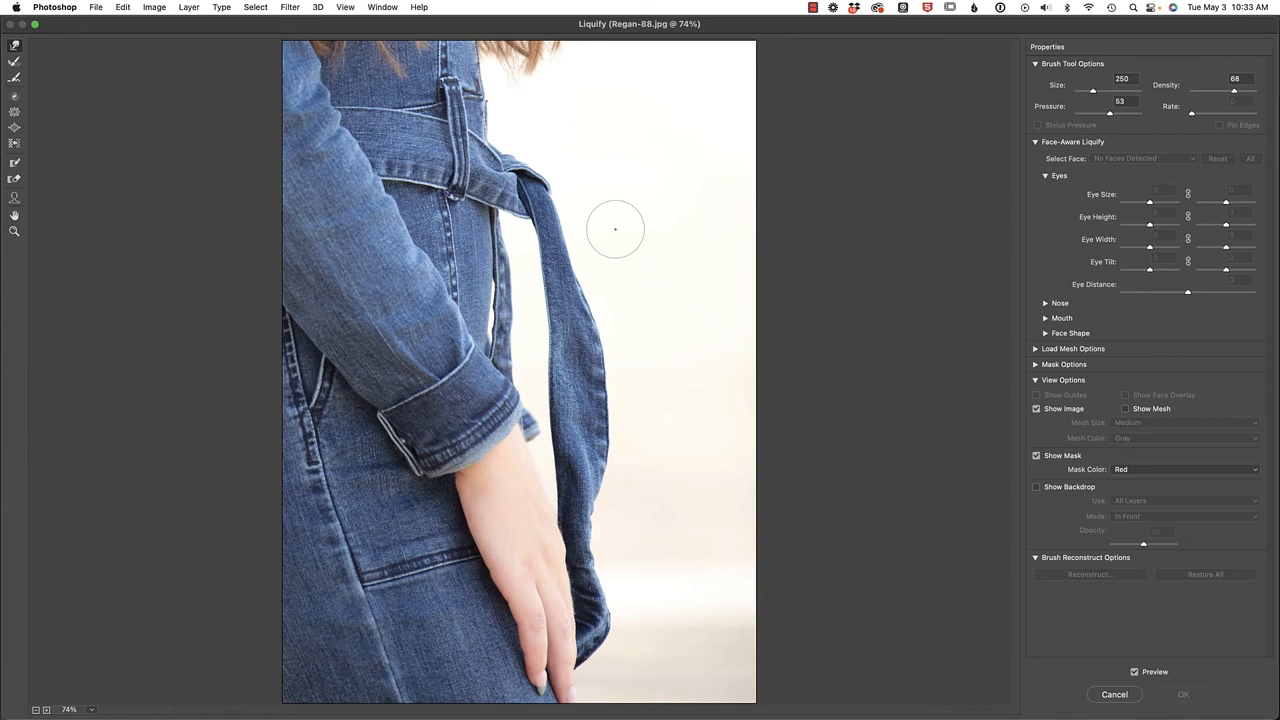
{"action": "key", "text": "]"}
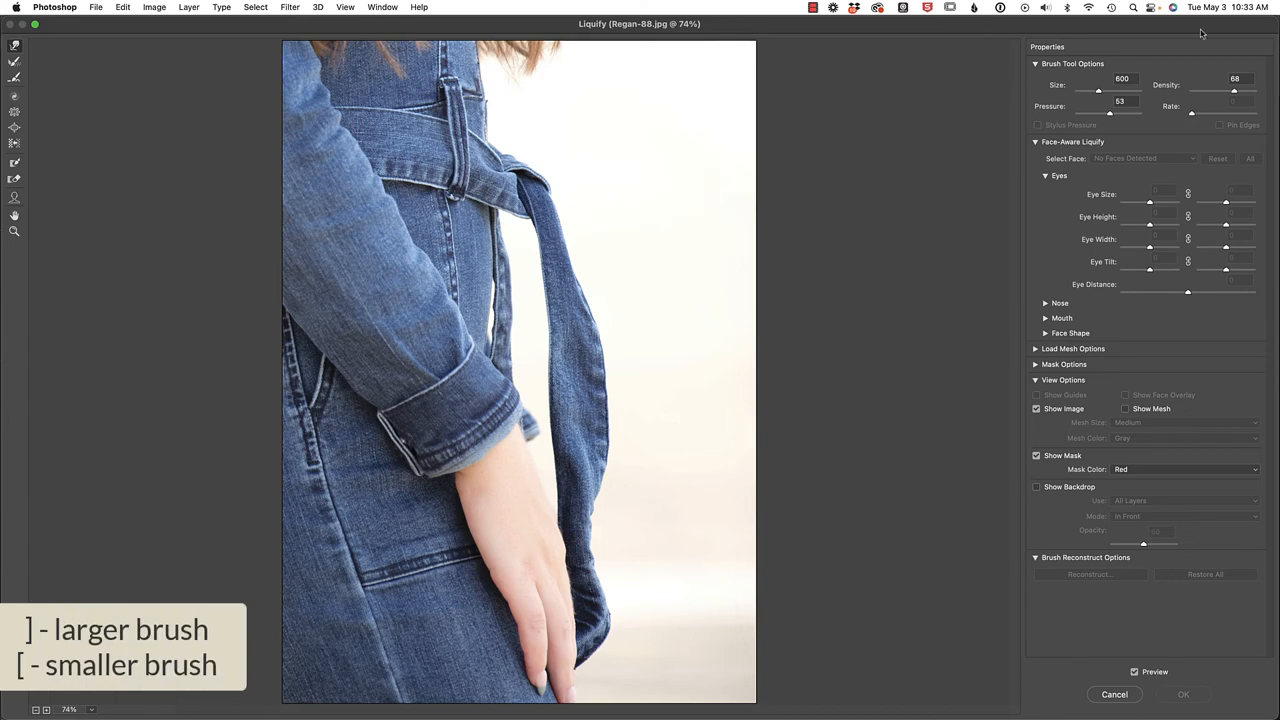
{"action": "mouse_move", "coordinate": [724, 180]}
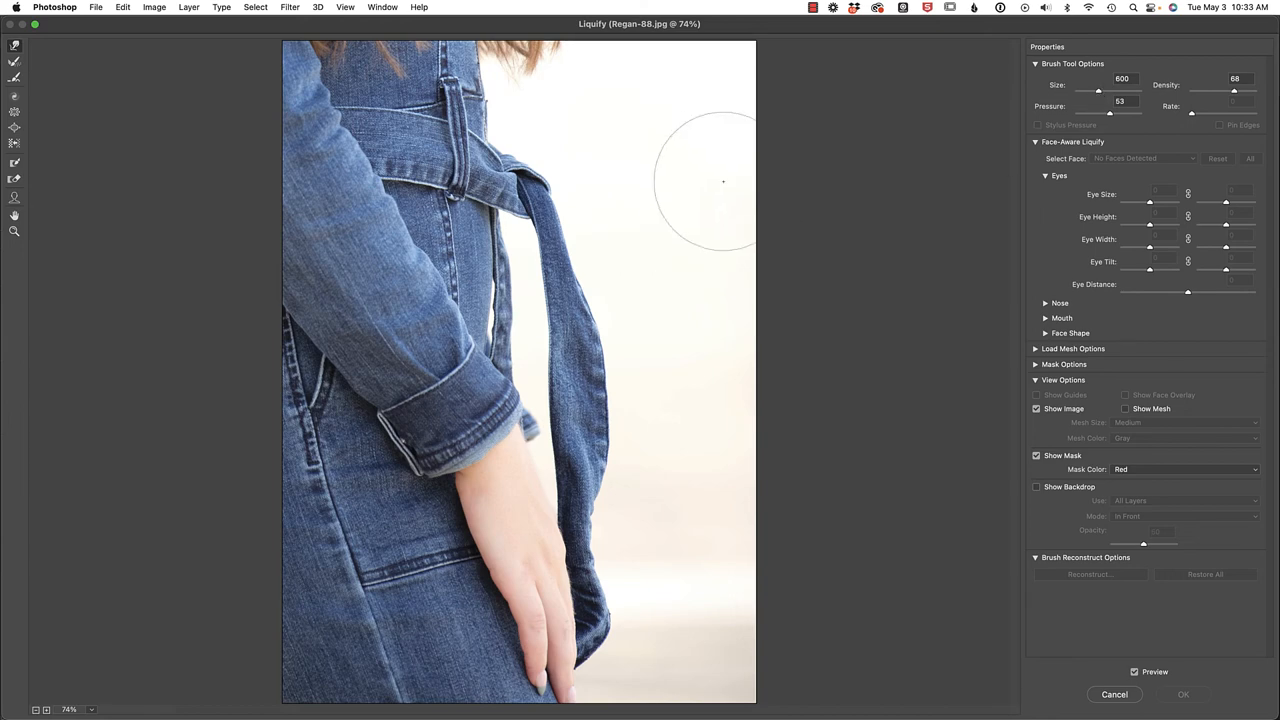
{"action": "mouse_move", "coordinate": [600, 204]}
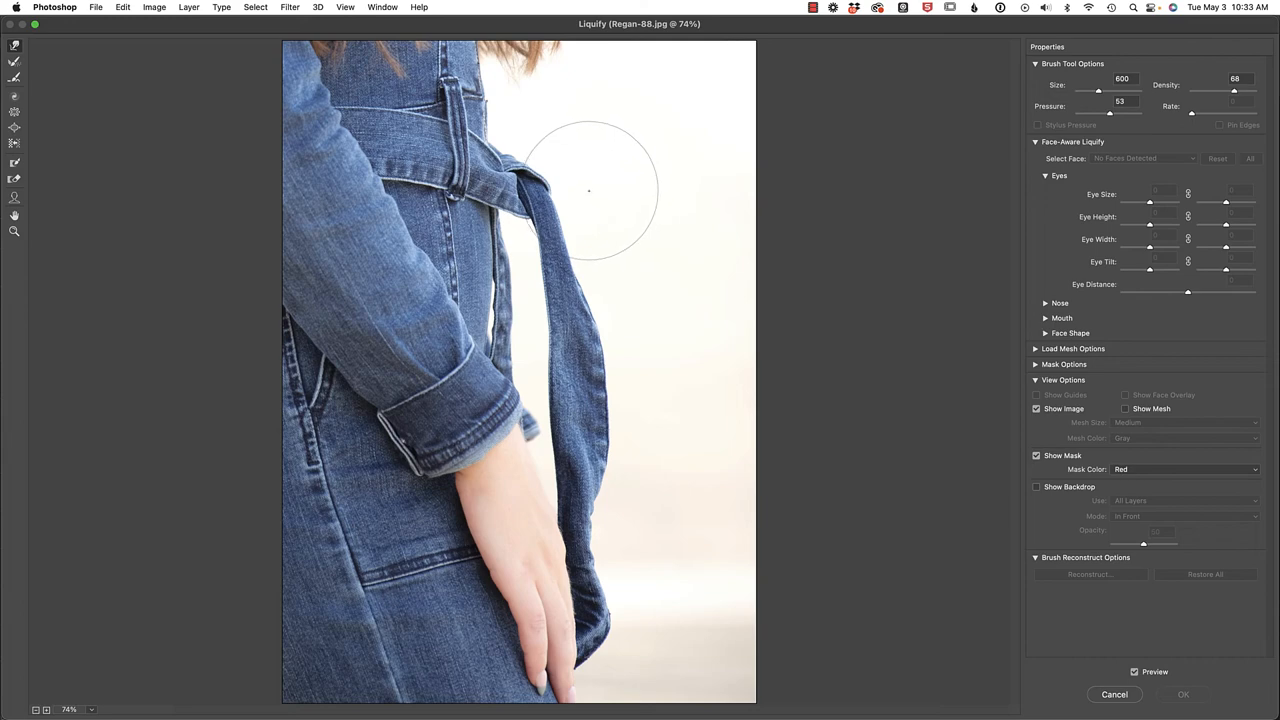
{"action": "left_click_drag", "start_coordinate": [588, 190], "coordinate": [592, 256]}
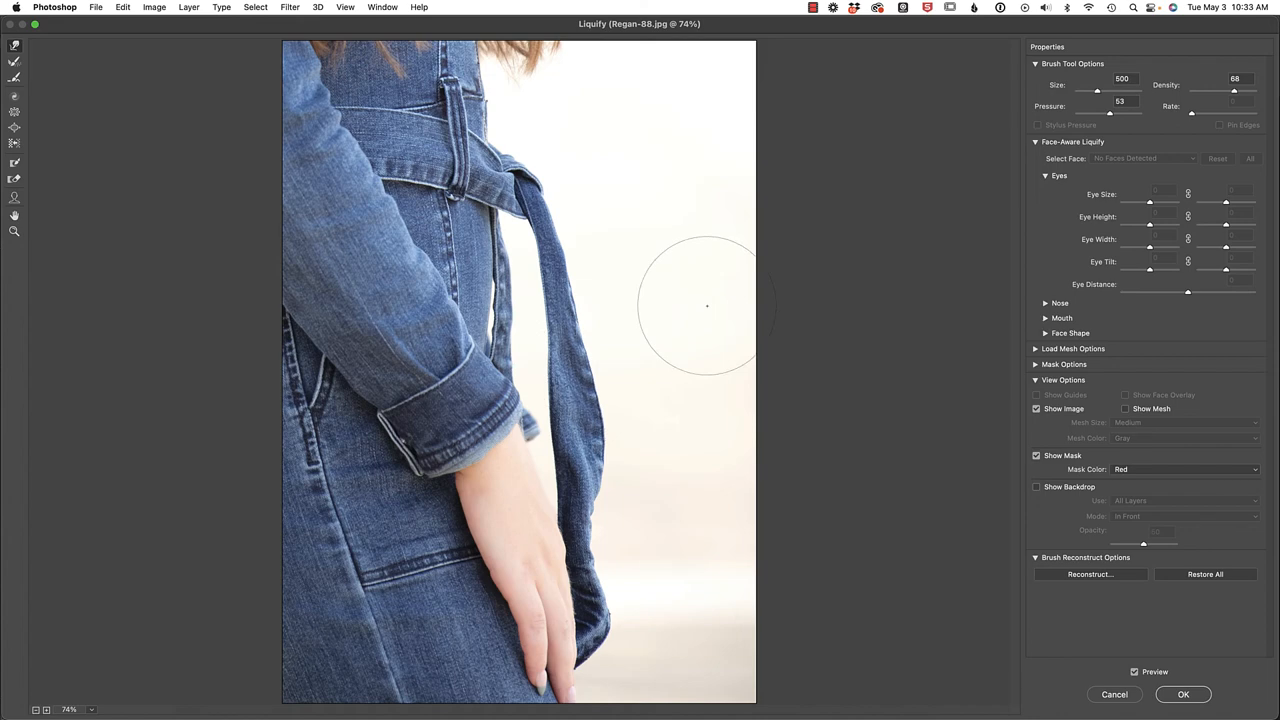
{"action": "mouse_move", "coordinate": [926, 288]}
{"action": "type", "text": "91"}
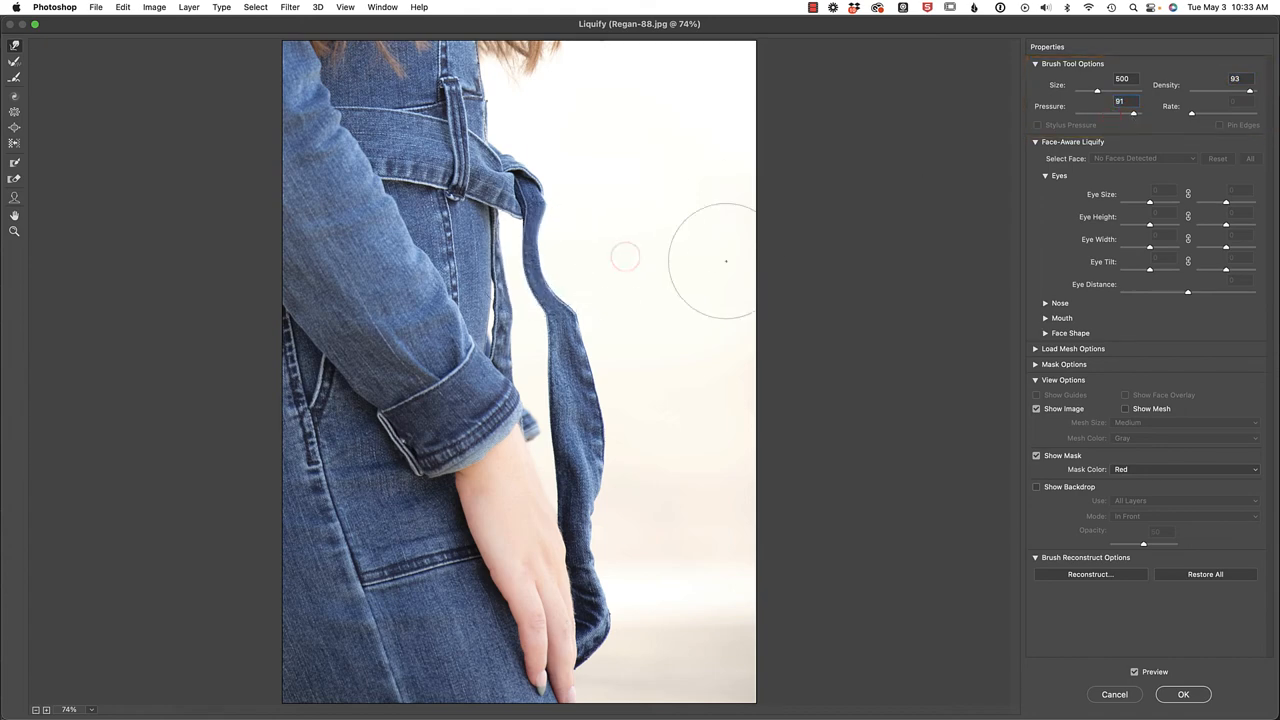
{"action": "mouse_move", "coordinate": [724, 260]}
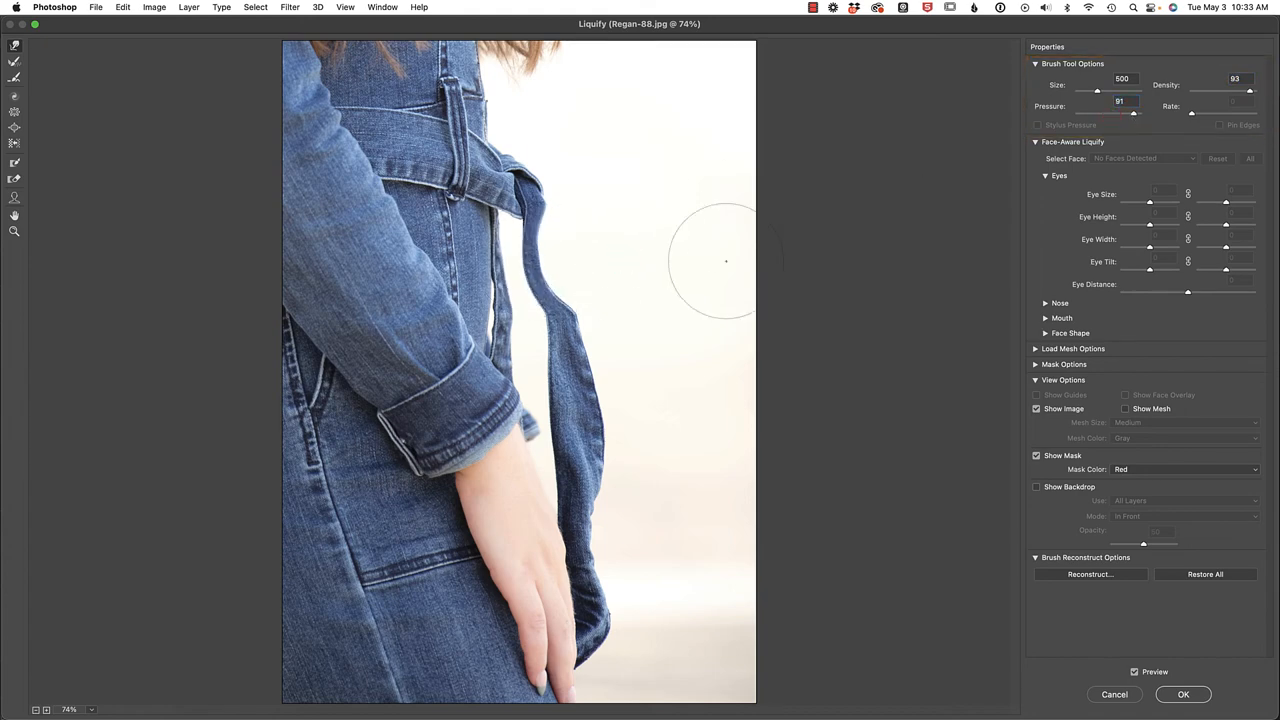
{"action": "key", "text": "cmd+z"}
{"action": "type", "text": "10"}
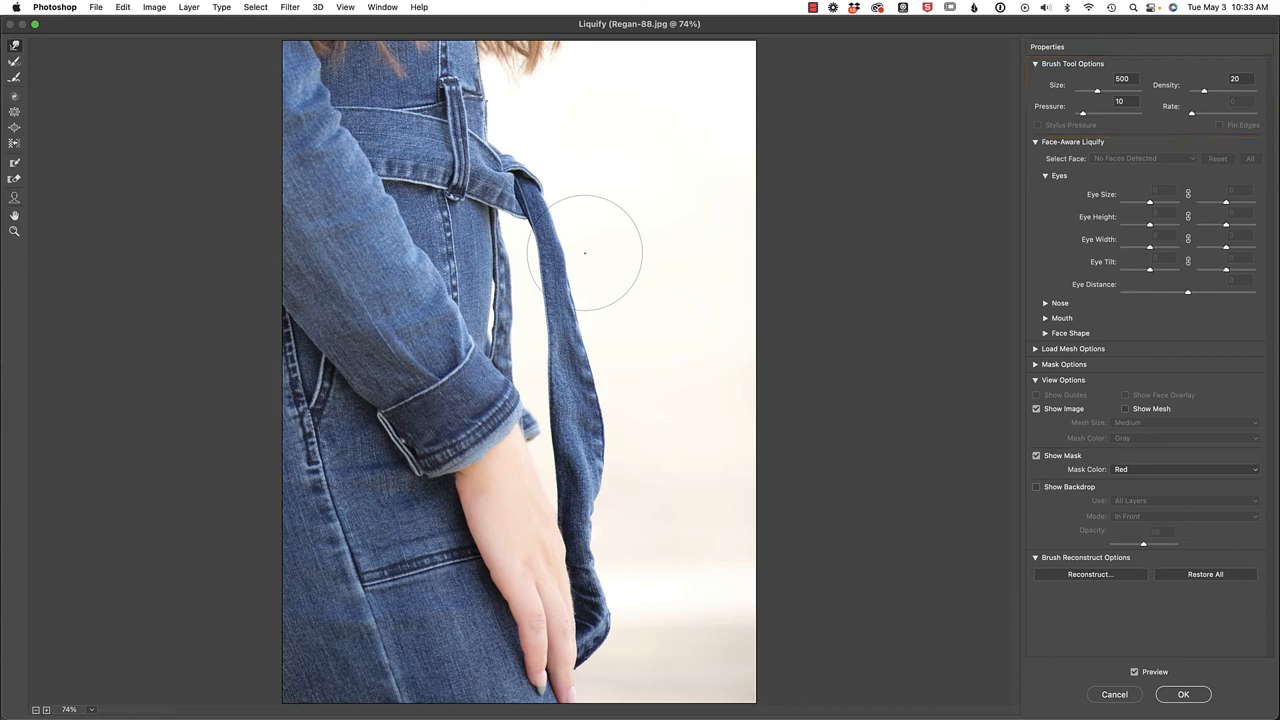
{"action": "mouse_move", "coordinate": [704, 254]}
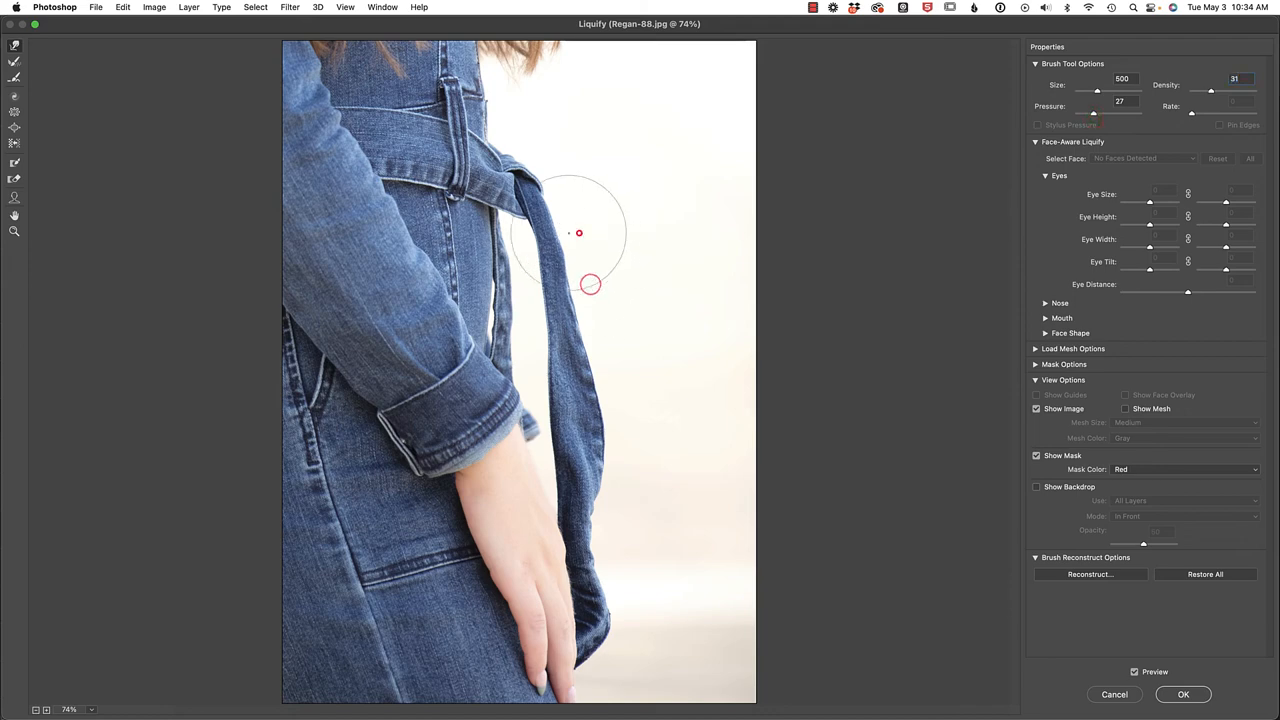
Step: Forward-warp the belt tie and lower strap inward so they lie closer to her waist
{"action": "left_click_drag", "start_coordinate": [590, 284], "coordinate": [552, 192]}
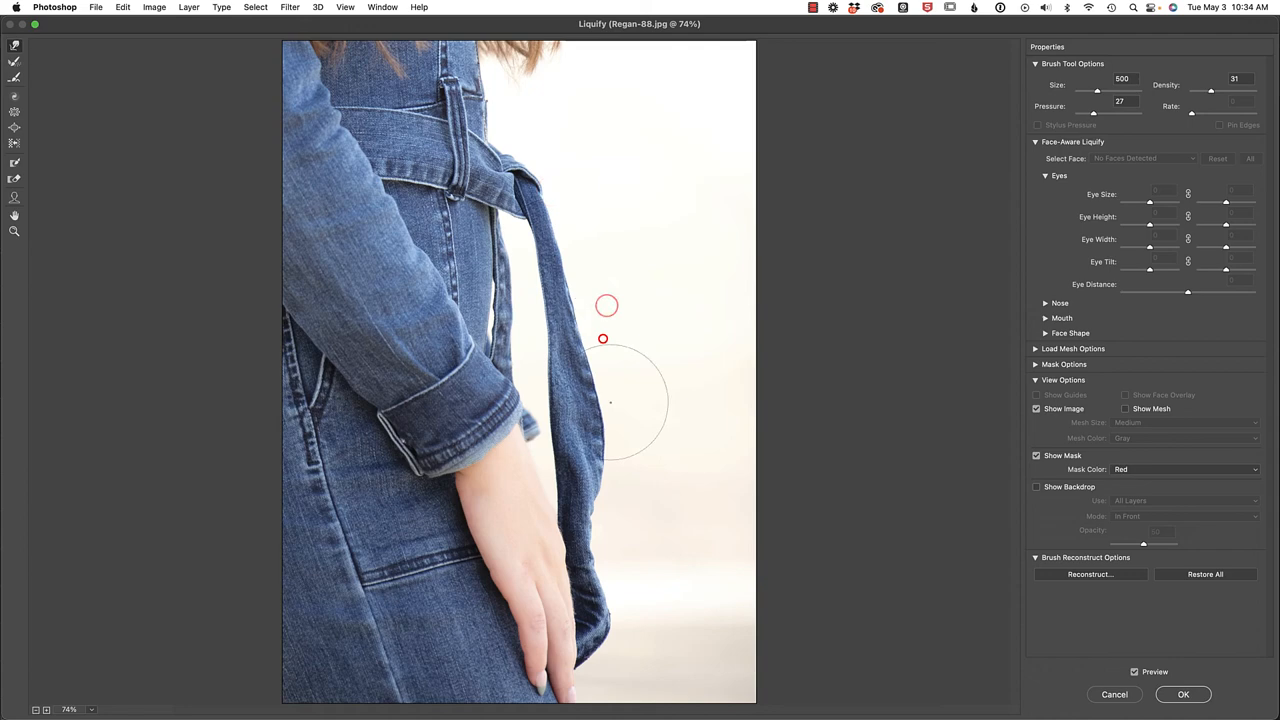
{"action": "left_click_drag", "start_coordinate": [608, 304], "coordinate": [622, 476]}
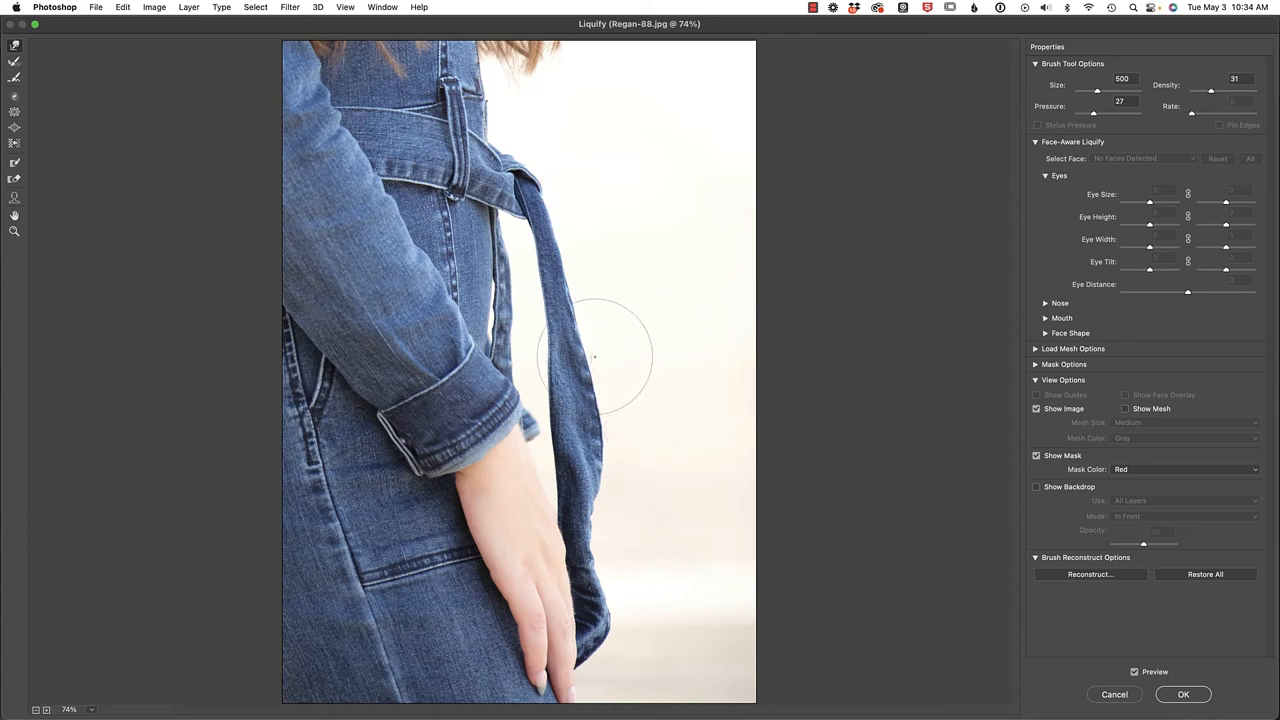
{"action": "left_click_drag", "start_coordinate": [596, 356], "coordinate": [596, 312]}
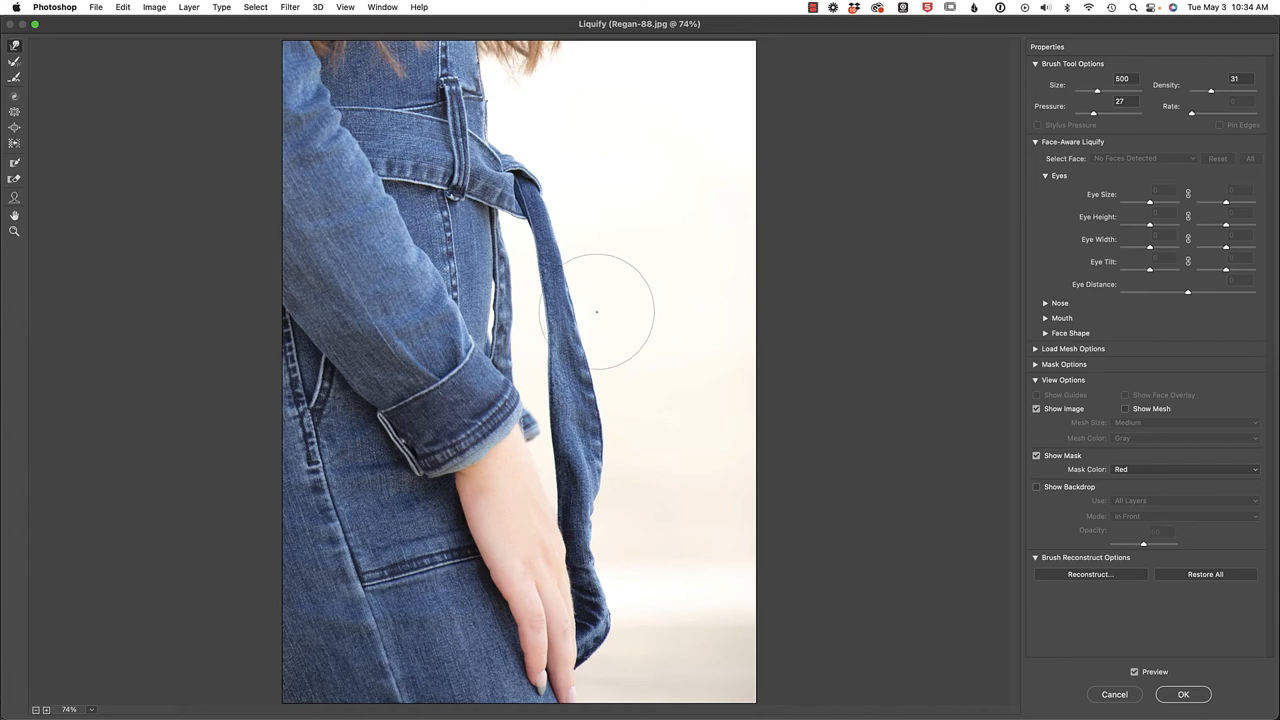
{"action": "type", "text": "100"}
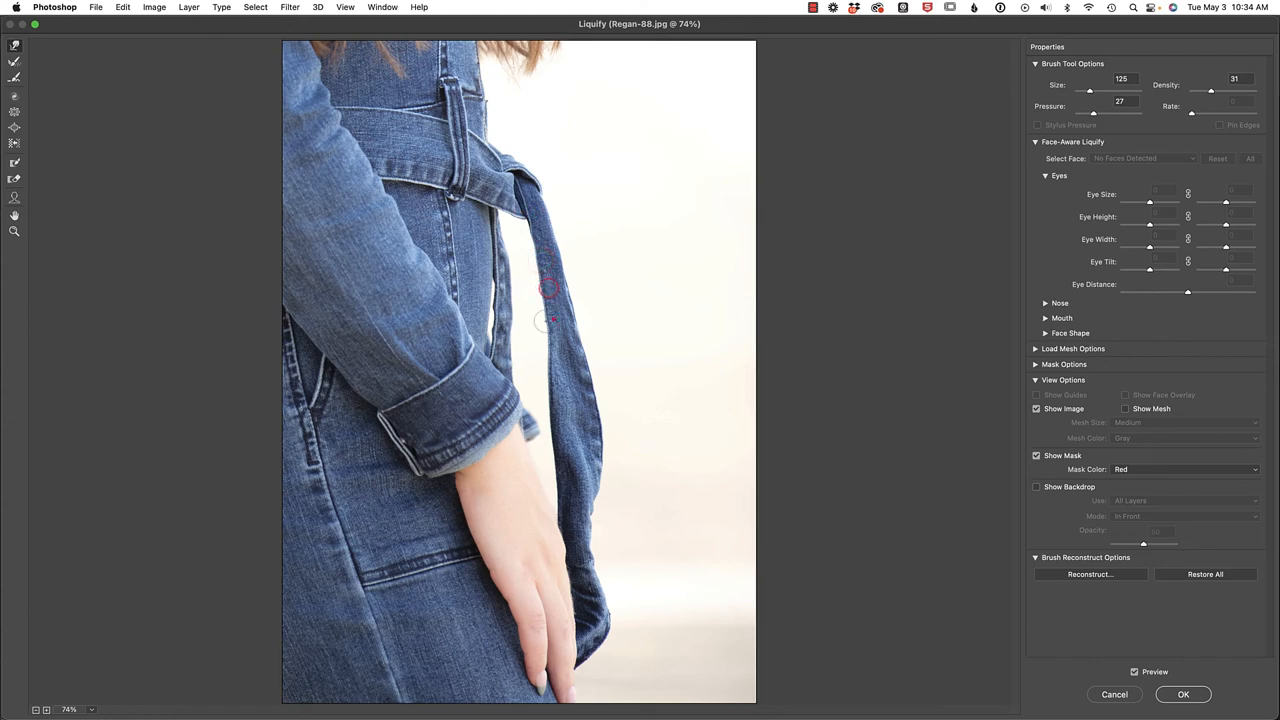
{"action": "mouse_move", "coordinate": [552, 328]}
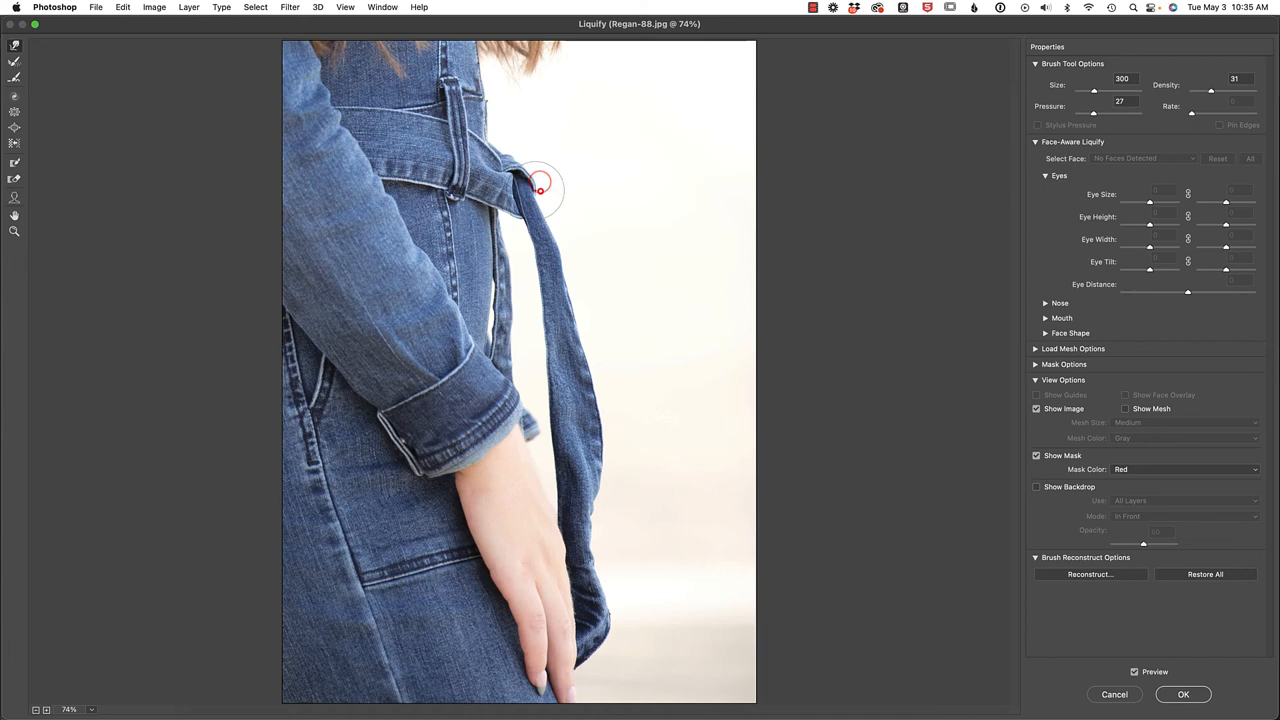
Step: Tuck the belt knot against the jumpsuit and straighten the strap beside her arm and sleeve
{"action": "left_click_drag", "start_coordinate": [540, 190], "coordinate": [556, 236]}
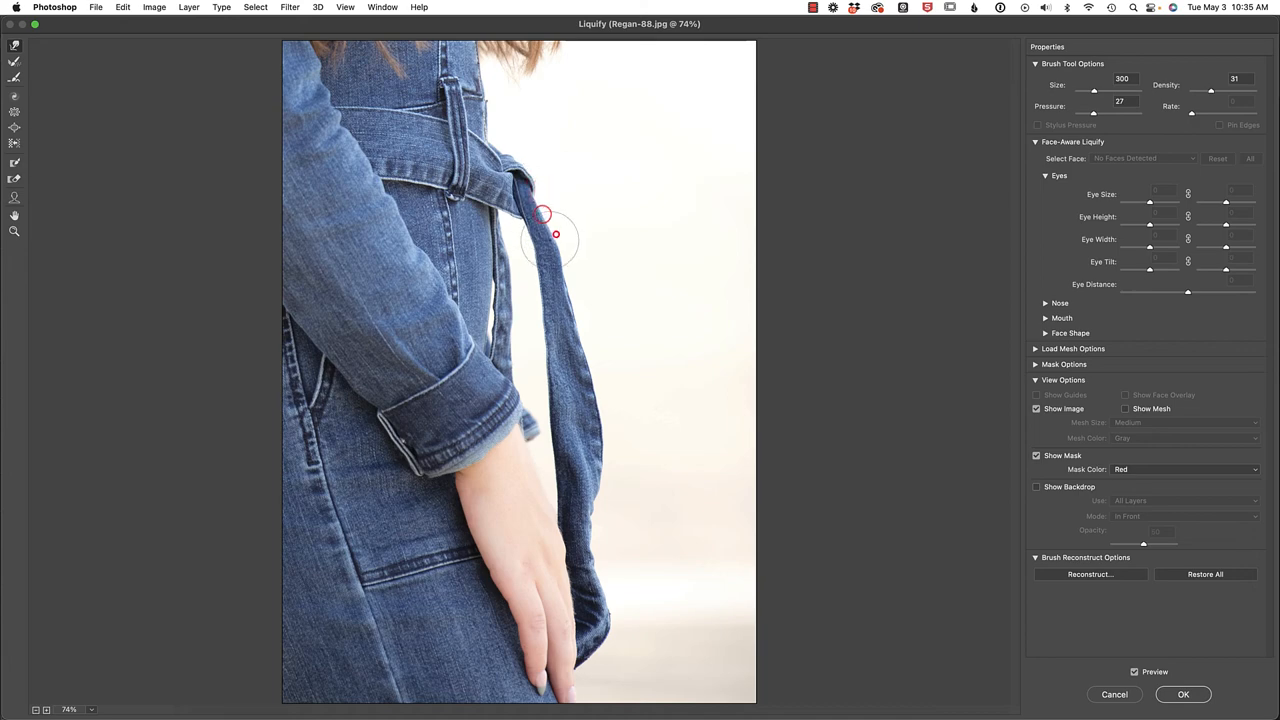
{"action": "left_click_drag", "start_coordinate": [556, 236], "coordinate": [570, 260]}
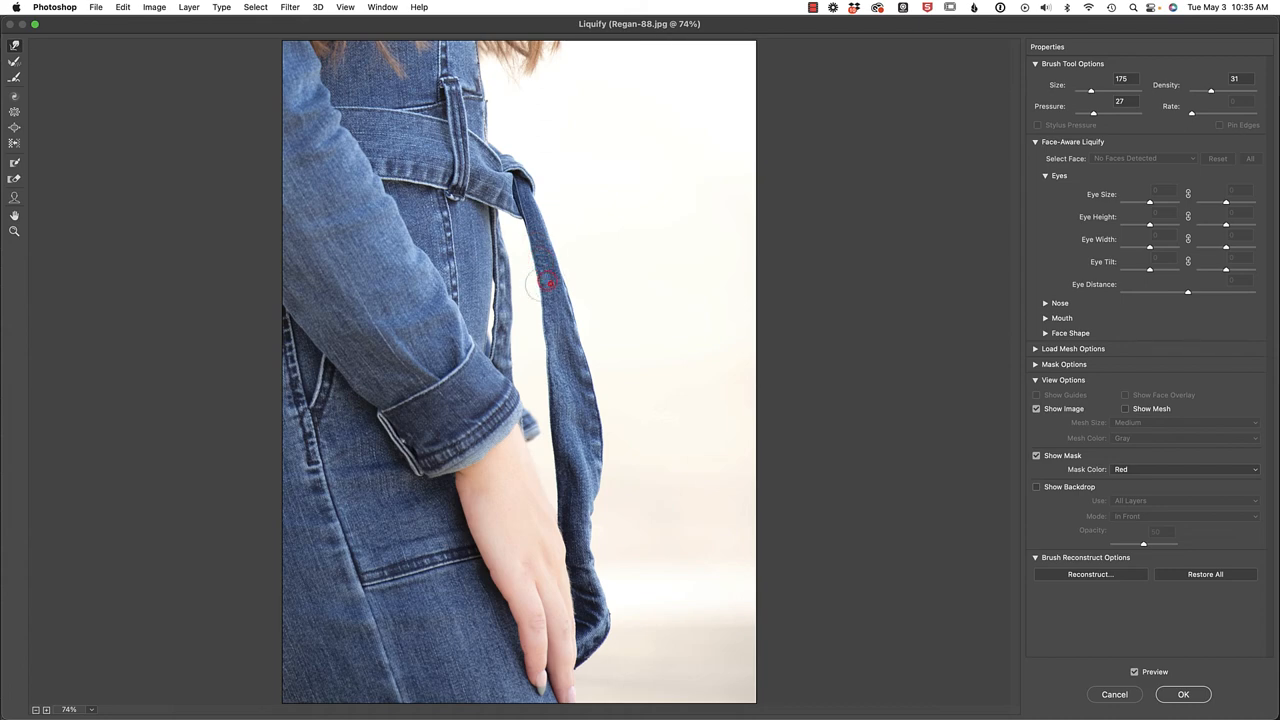
{"action": "left_click_drag", "start_coordinate": [548, 284], "coordinate": [552, 304]}
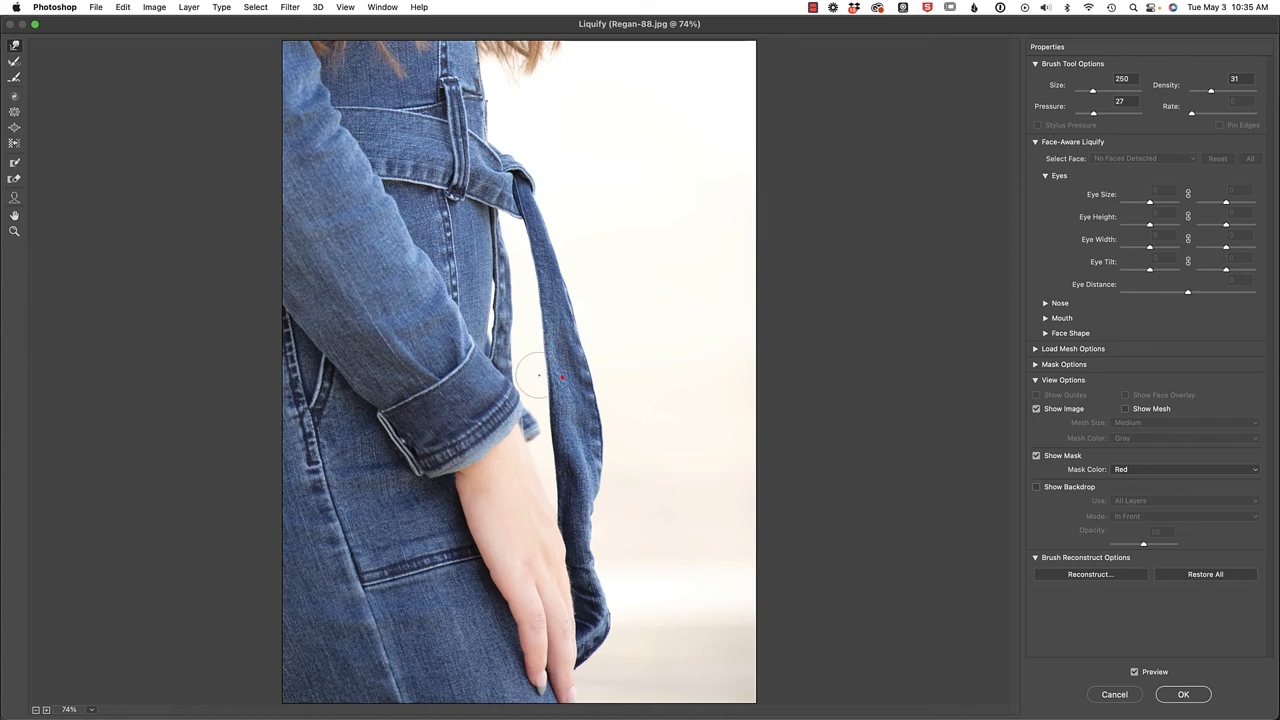
{"action": "left_click_drag", "start_coordinate": [560, 378], "coordinate": [556, 356]}
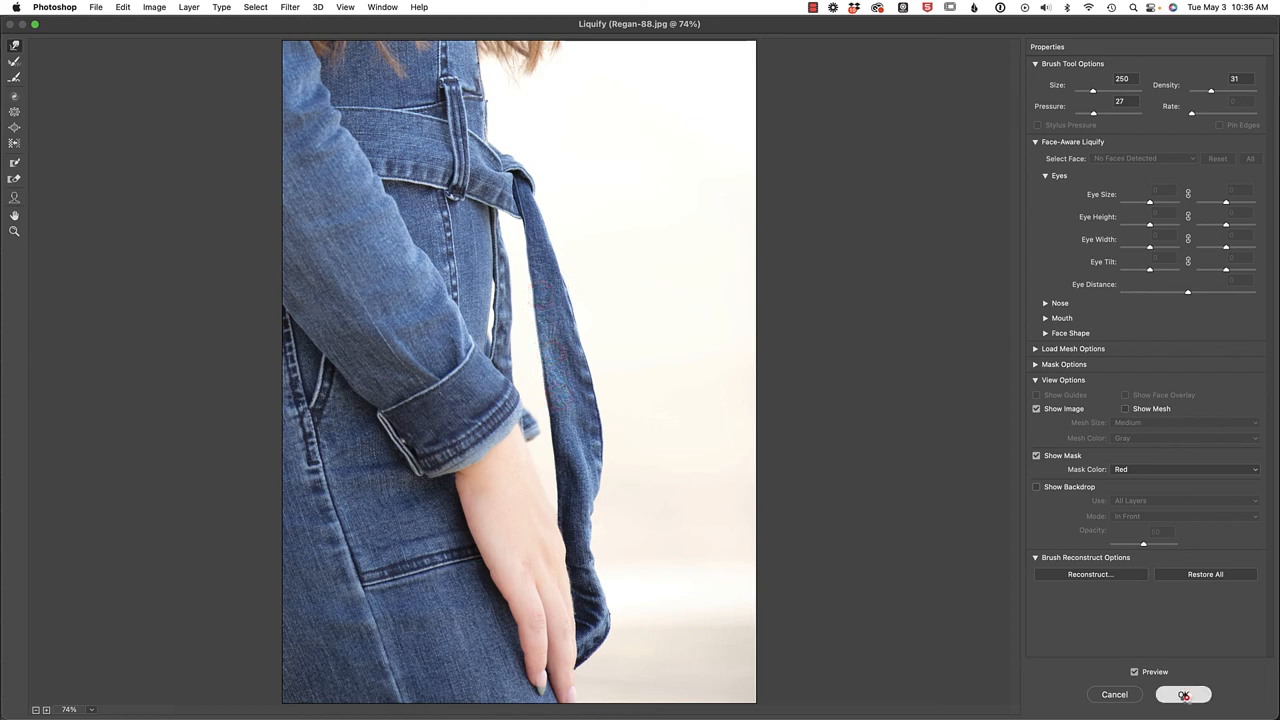
Step: Commit the Liquify warp to Layer 1 and clear the selection
{"action": "left_click", "coordinate": [1184, 694]}
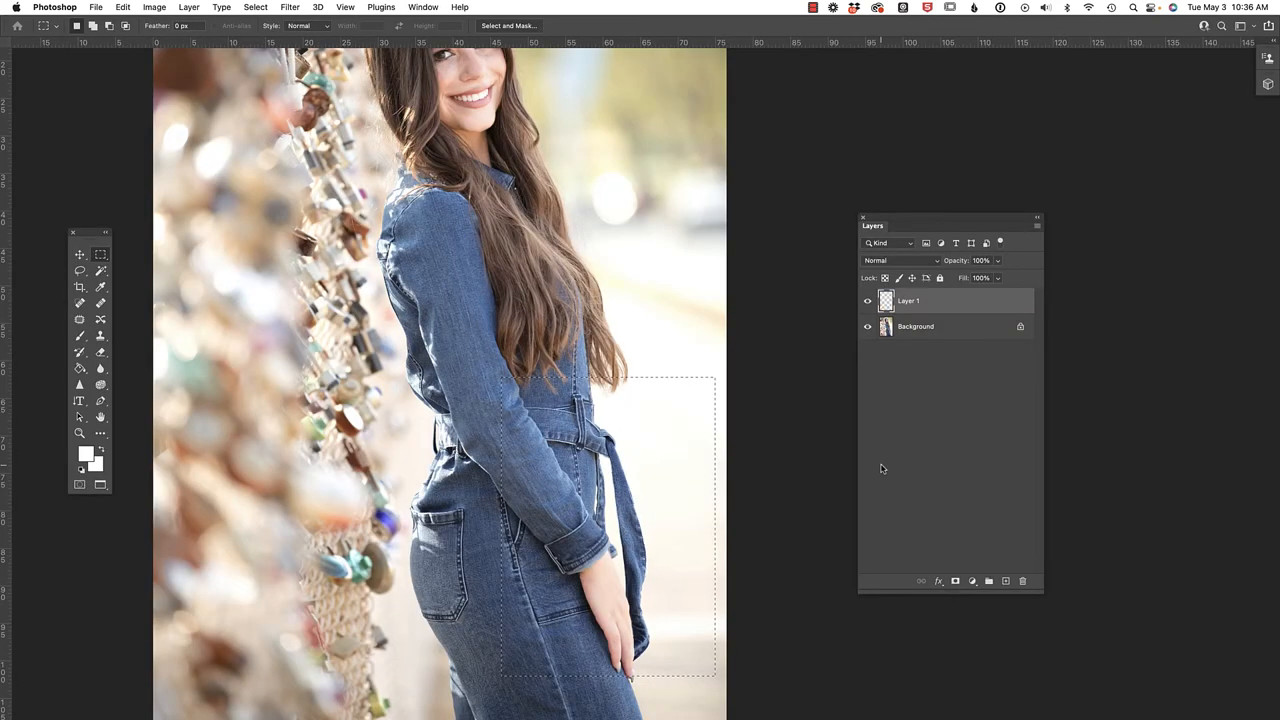
{"action": "key", "text": "cmd+d"}
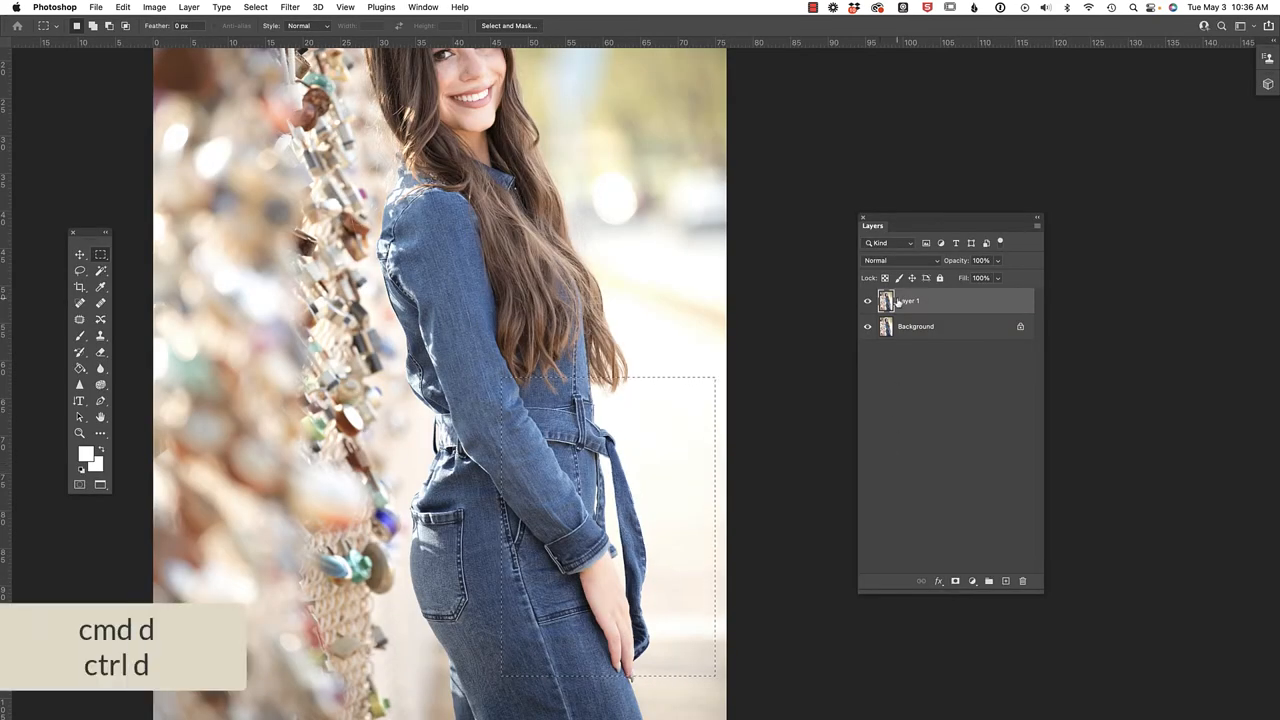